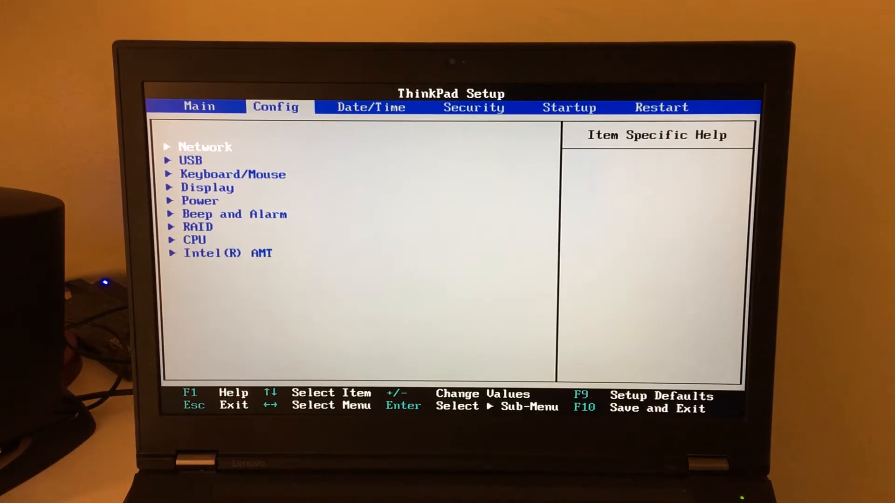
# Step: Move the highlight down the Config categories past Display to RAID
pyautogui.press('down')
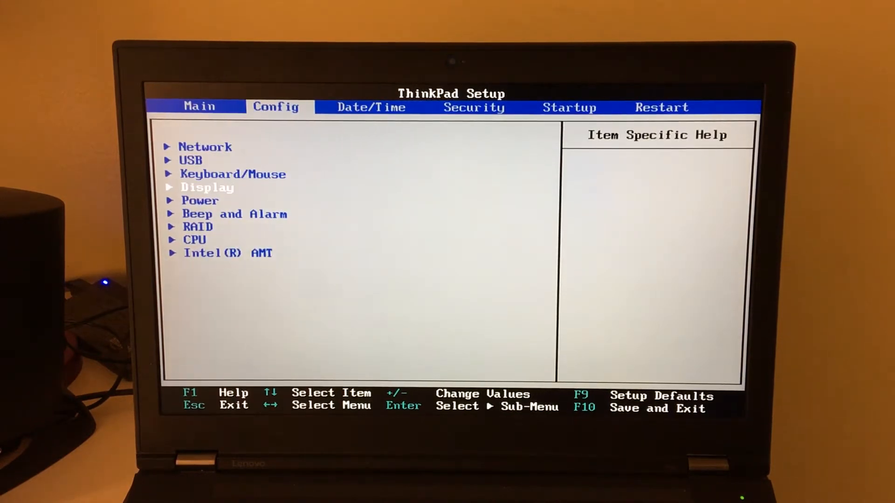
pyautogui.press('down')
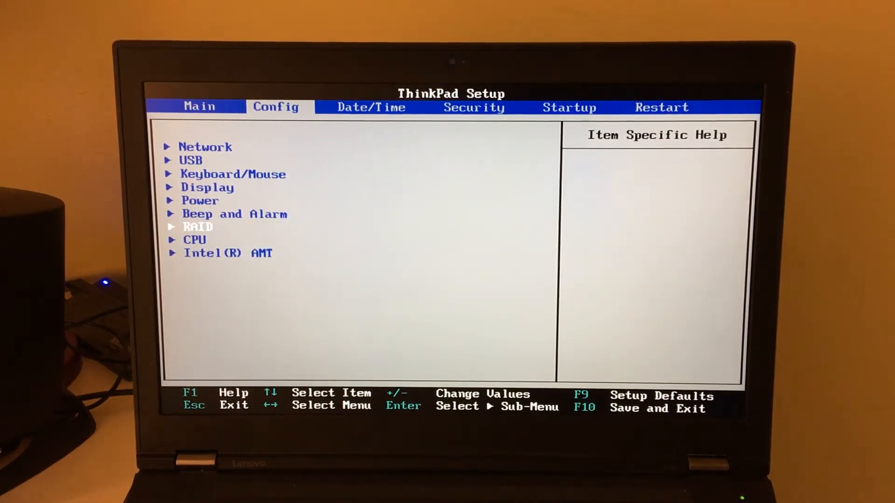